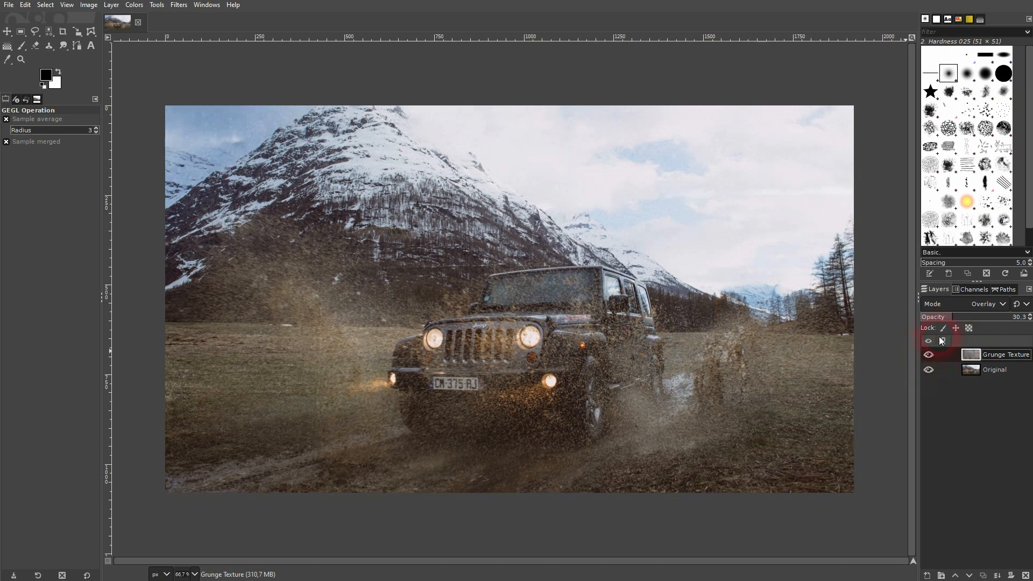
Set the Grunge Texture layer opacity to about 51.5%, then hide that layer.
{"action": "left_click_drag", "start_coordinate": [955, 316], "coordinate": [1017, 316]}
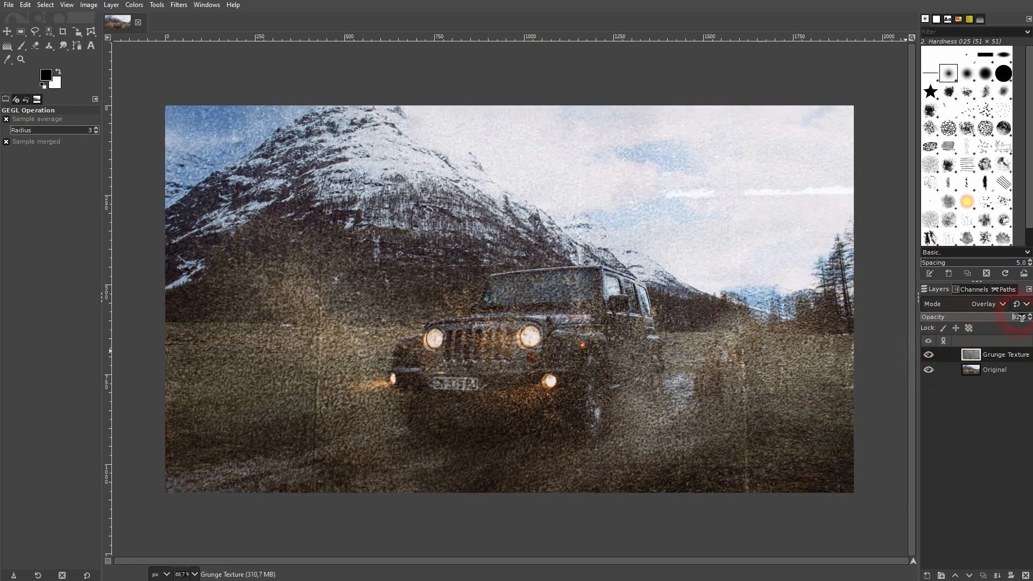
{"action": "left_click_drag", "start_coordinate": [1018, 317], "coordinate": [981, 317]}
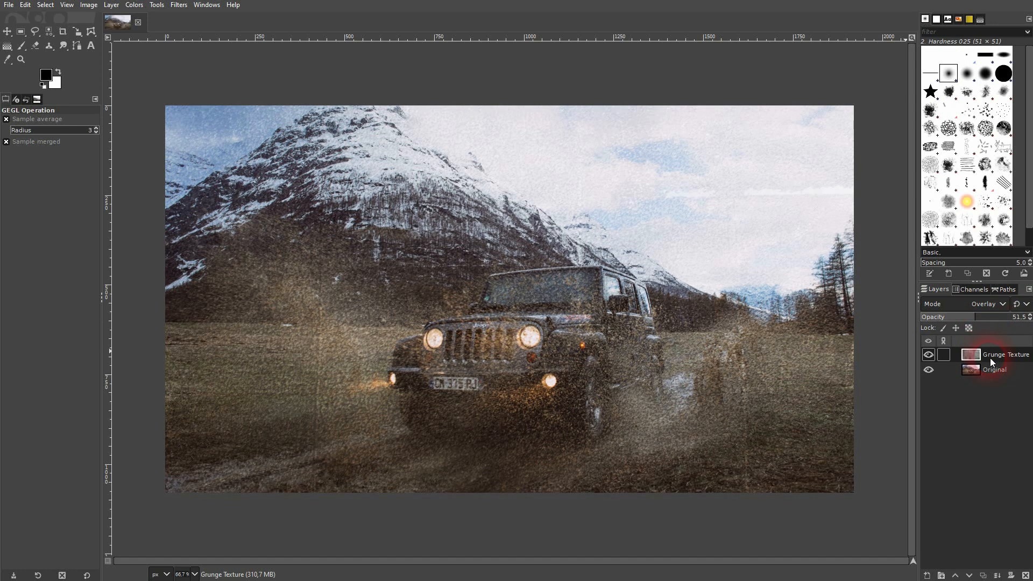
{"action": "left_click", "coordinate": [929, 354]}
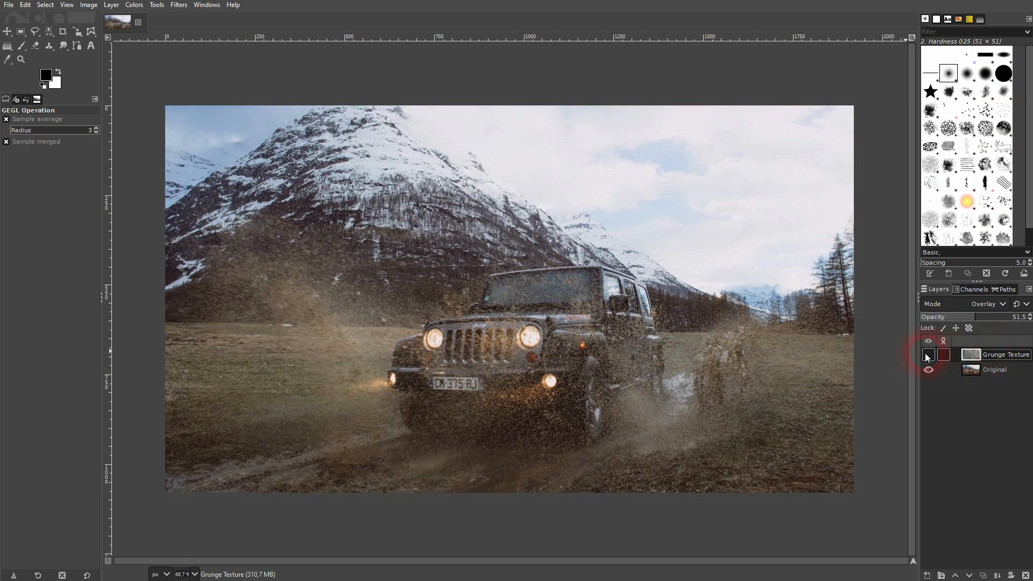
{"action": "left_click", "coordinate": [928, 354]}
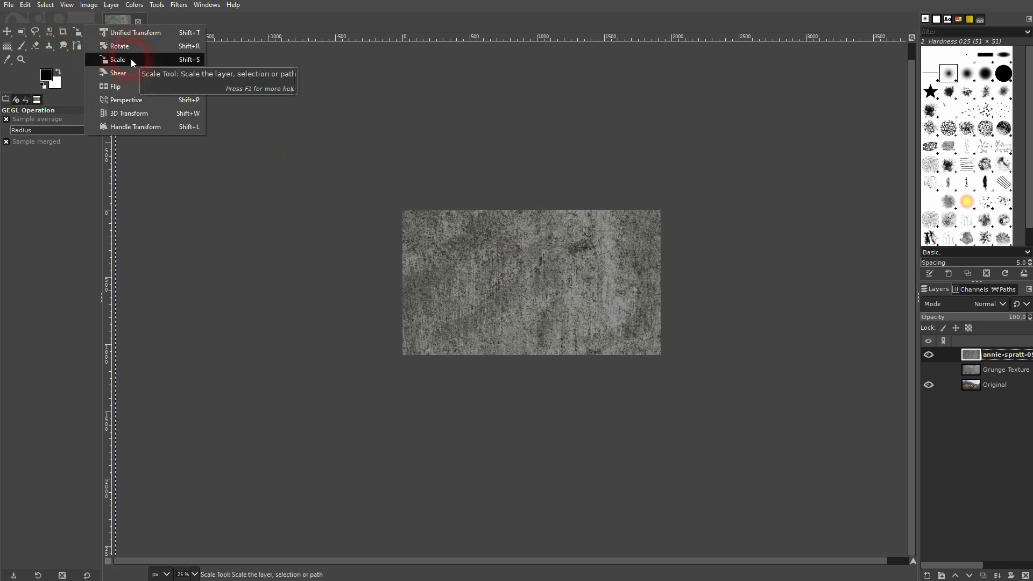
Scale the added texture layer down to 1992 × 2656 pixels and begin renaming it.
{"action": "left_click", "coordinate": [118, 59]}
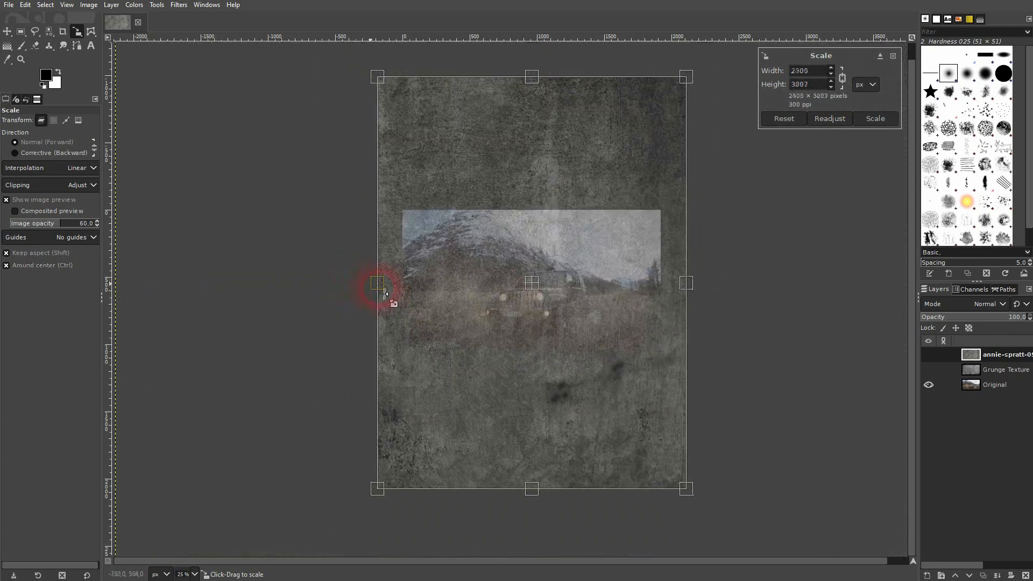
{"action": "left_click_drag", "start_coordinate": [377, 283], "coordinate": [398, 283]}
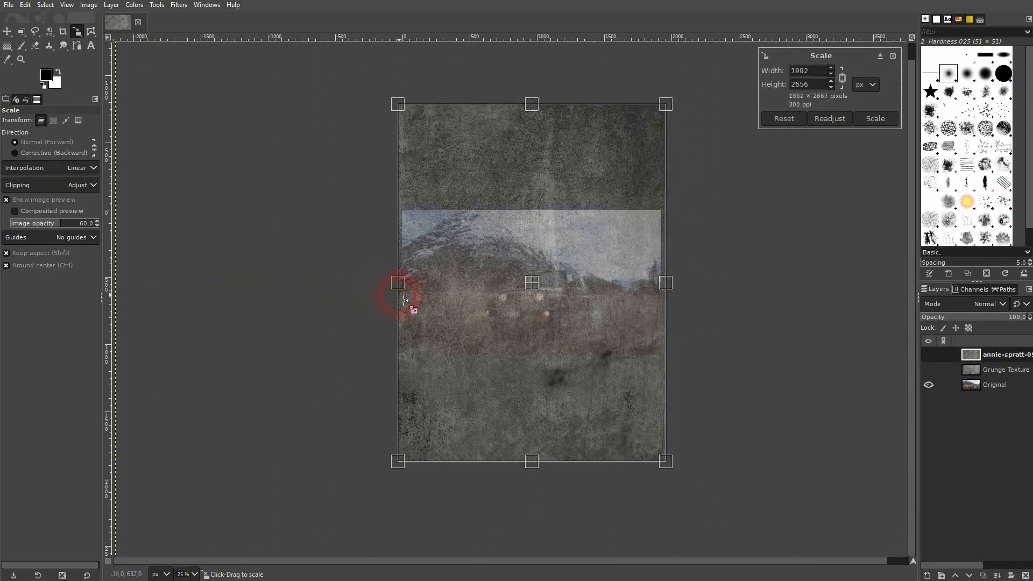
{"action": "left_click", "coordinate": [875, 118]}
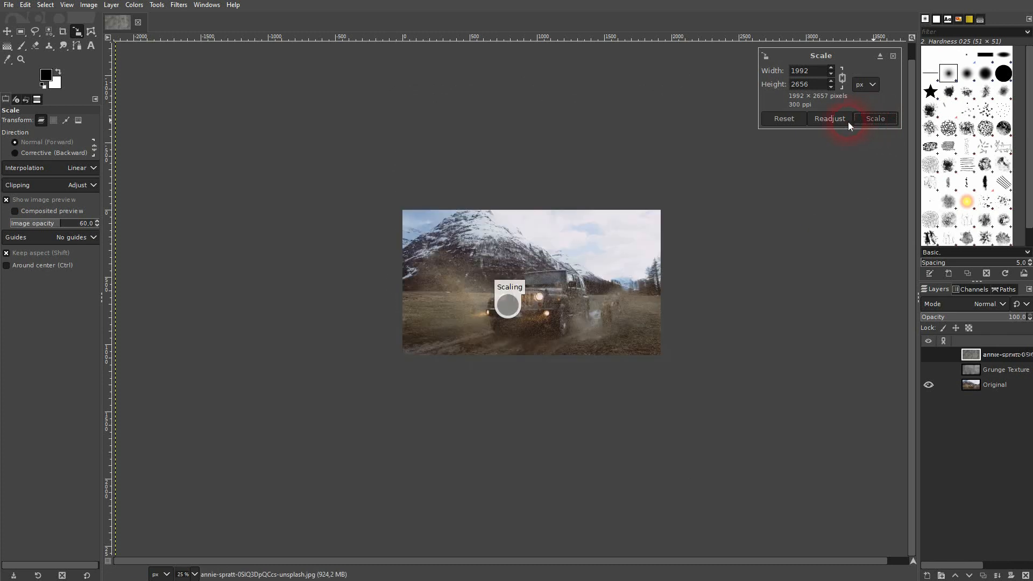
{"action": "left_click", "coordinate": [874, 119]}
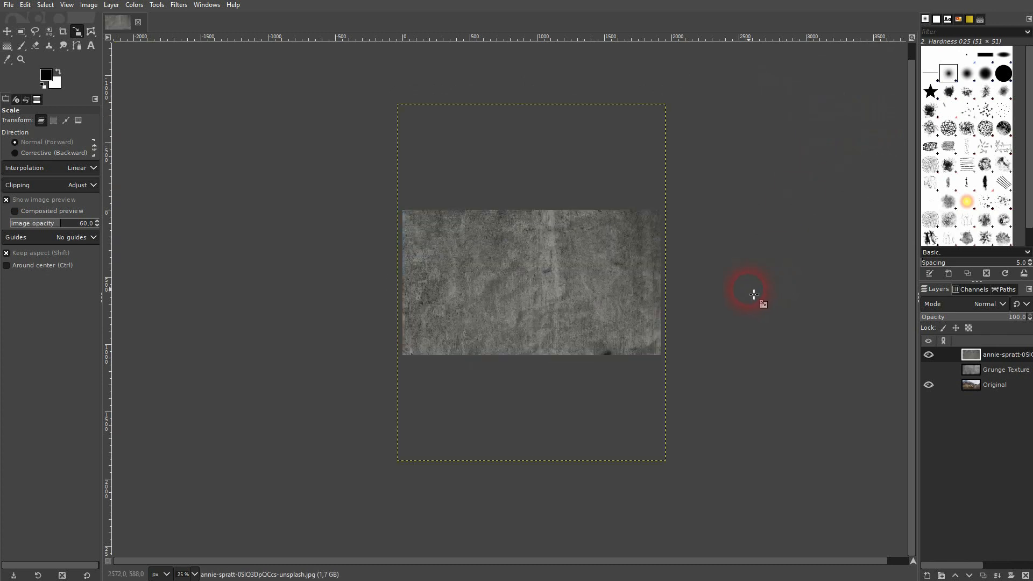
{"action": "double_click", "coordinate": [1003, 354]}
{"action": "type", "text": "new Grunge Texture"}
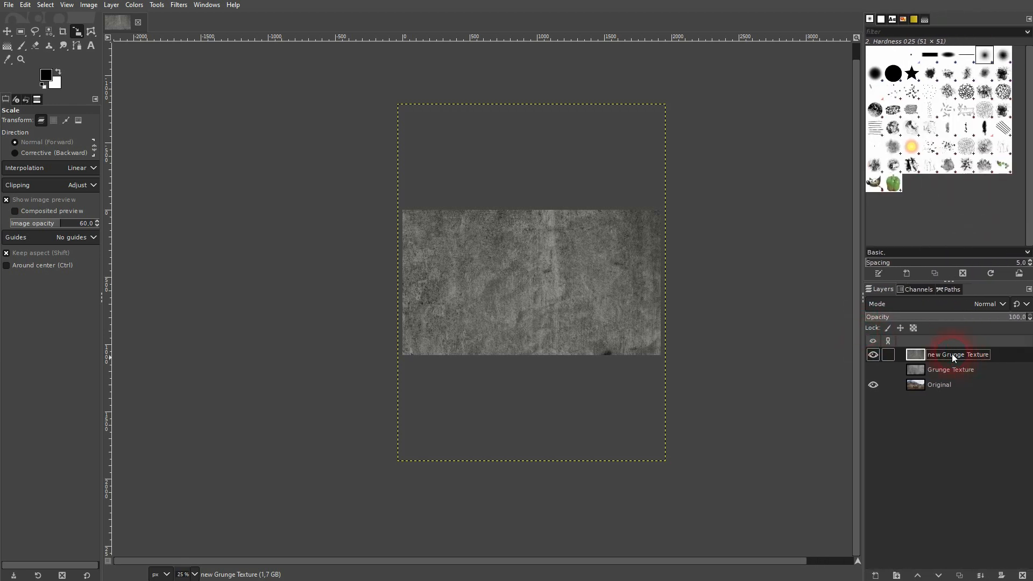
Name the layer 'new Grunge Texture' and reselect it after checking the old texture layer.
{"action": "left_click", "coordinate": [950, 368]}
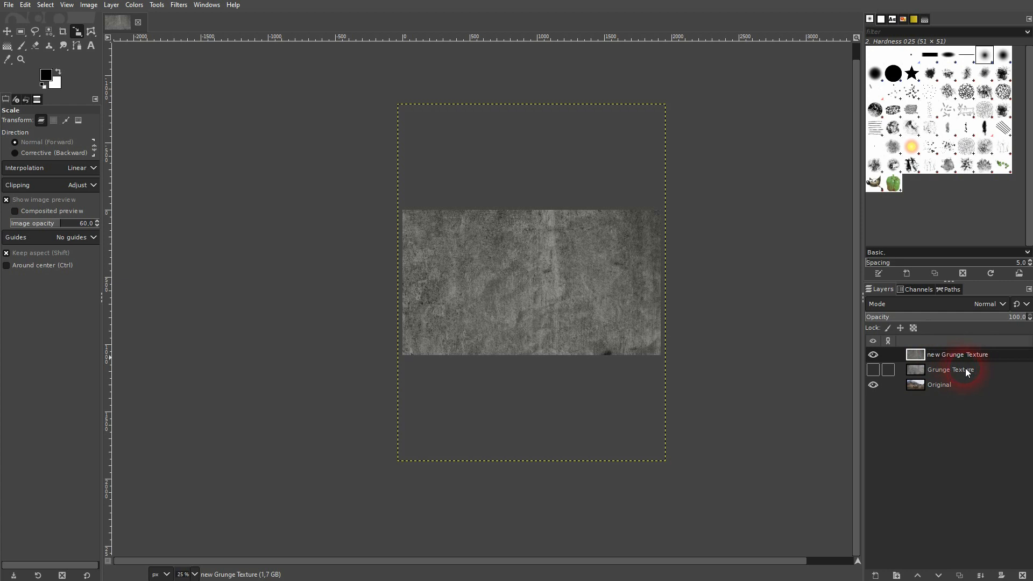
{"action": "left_click", "coordinate": [958, 354]}
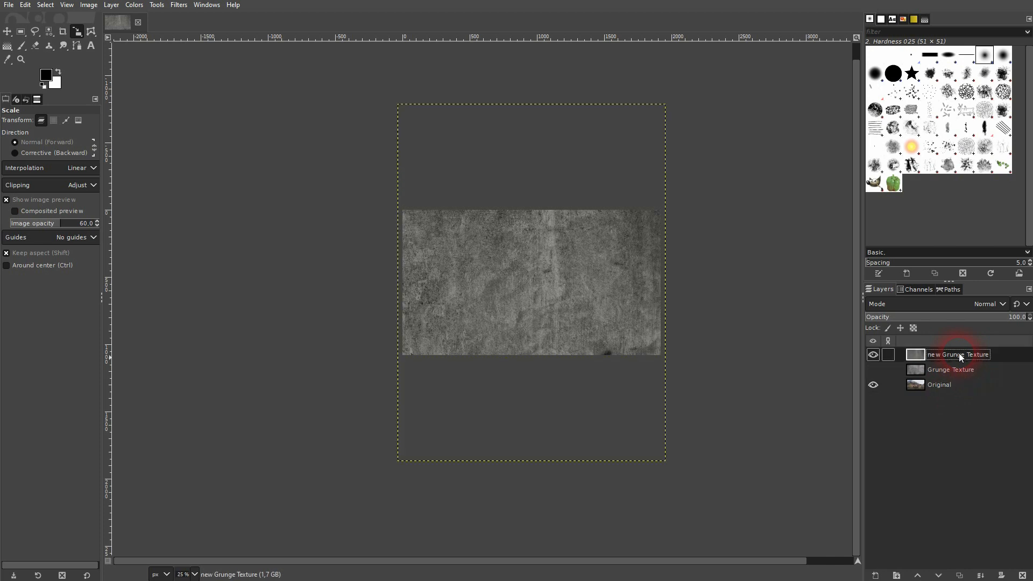
{"action": "left_click", "coordinate": [873, 354]}
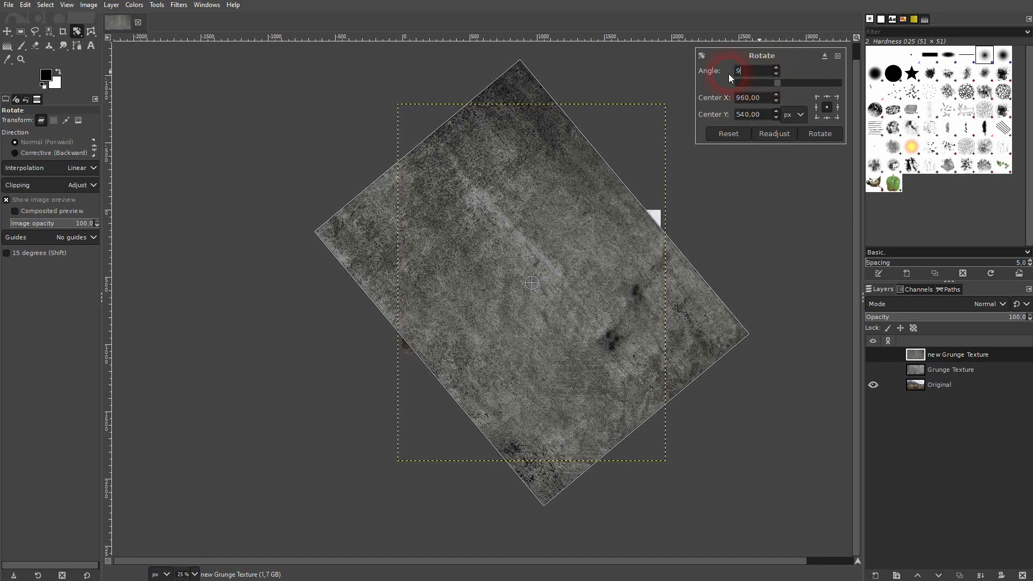
Rotate the new Grunge Texture layer by 90 degrees so it lies landscape over the photo.
{"action": "left_click", "coordinate": [818, 133]}
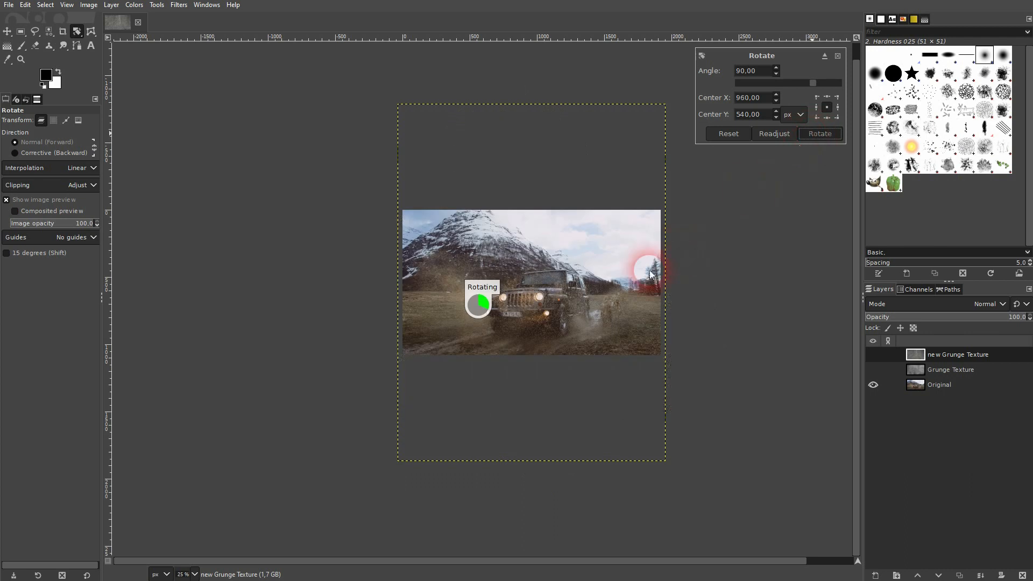
{"action": "left_click", "coordinate": [819, 134]}
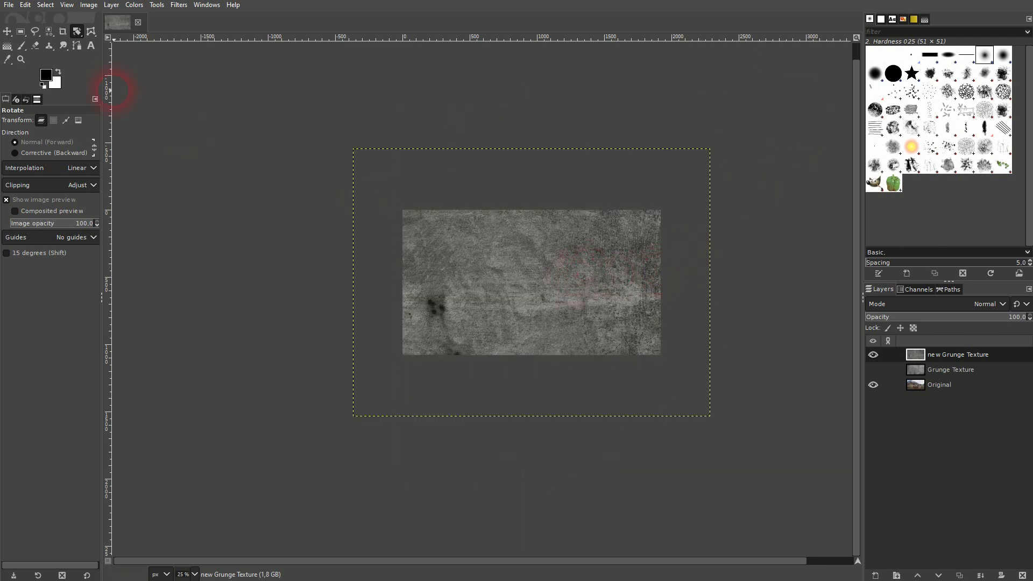
{"action": "left_click", "coordinate": [7, 31]}
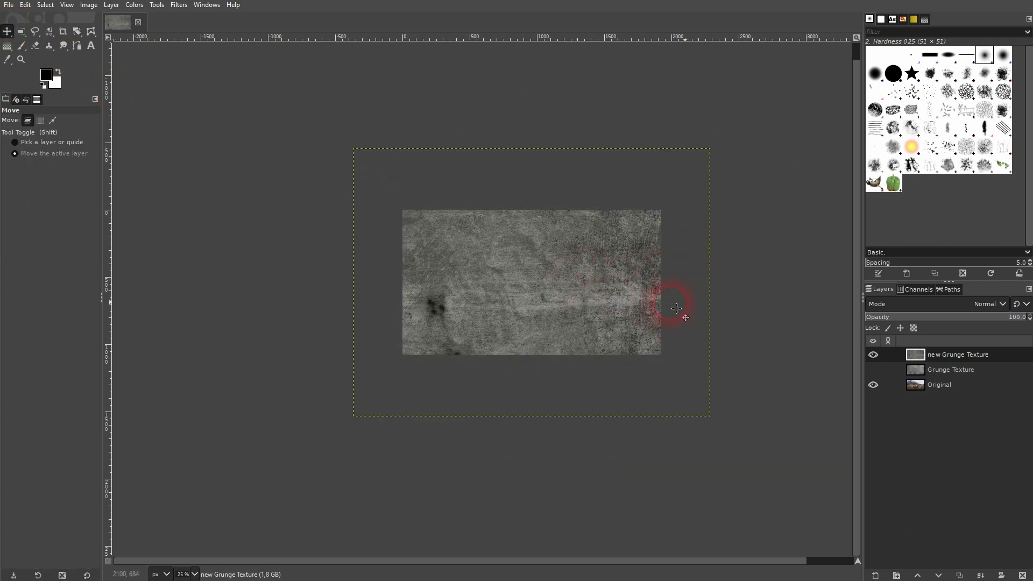
{"action": "left_click", "coordinate": [987, 304]}
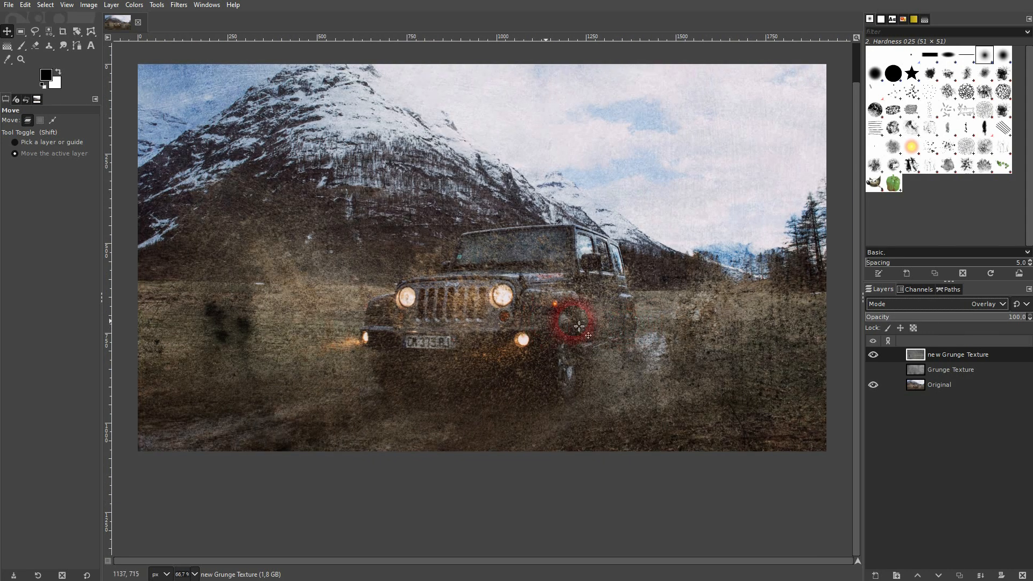
Settle the Overlay texture layer at about 67.8% opacity, toggling its visibility to compare.
{"action": "left_click_drag", "start_coordinate": [579, 323], "coordinate": [603, 280]}
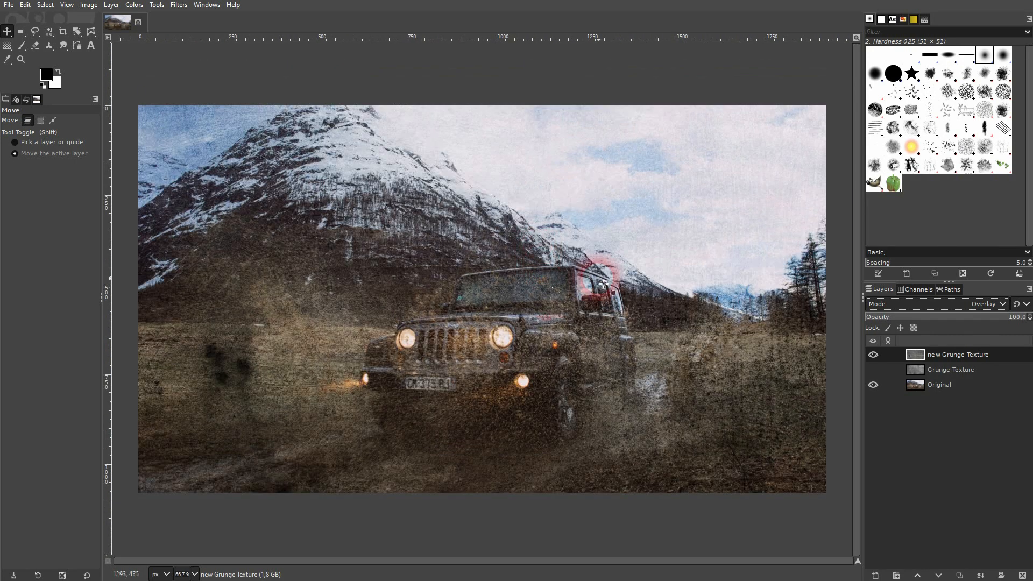
{"action": "left_click", "coordinate": [872, 354]}
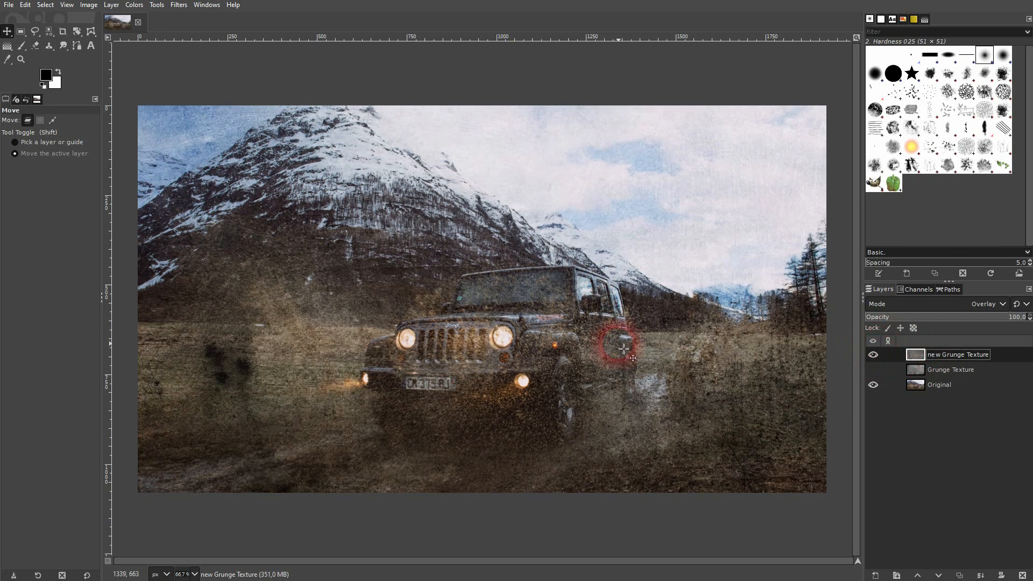
{"action": "left_click_drag", "start_coordinate": [1014, 316], "coordinate": [965, 316]}
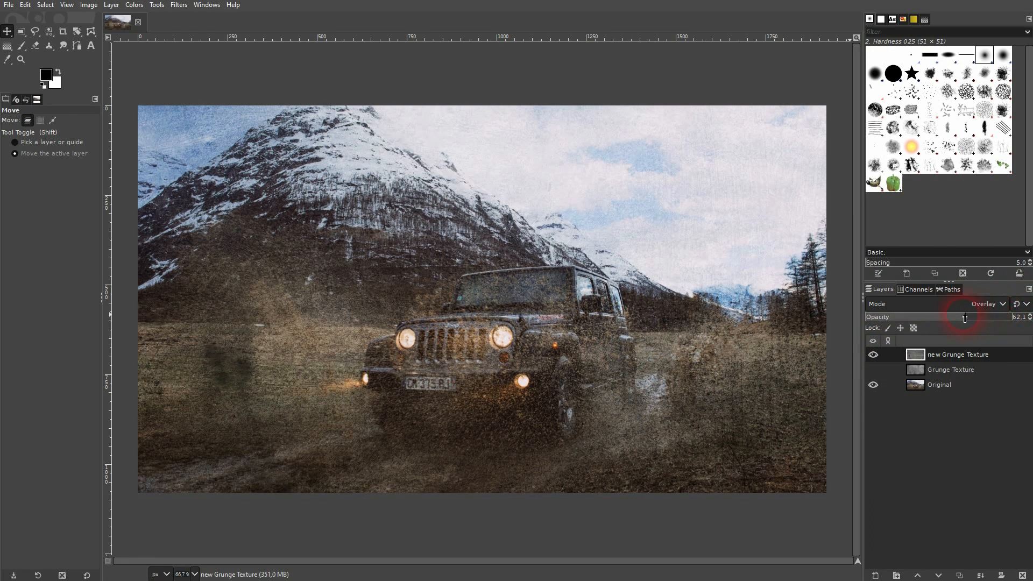
{"action": "left_click_drag", "start_coordinate": [980, 317], "coordinate": [882, 316]}
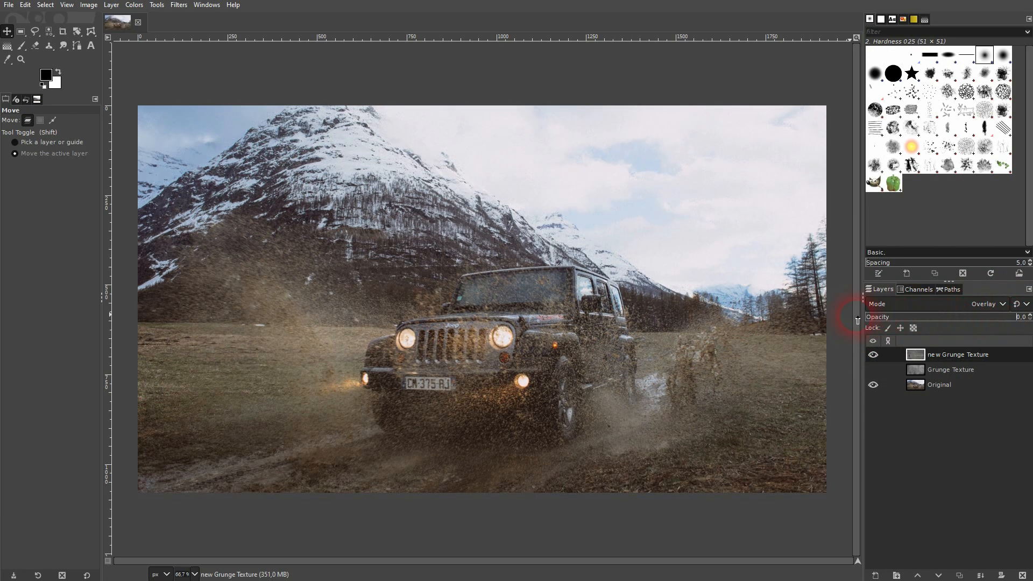
{"action": "left_click_drag", "start_coordinate": [866, 316], "coordinate": [916, 317]}
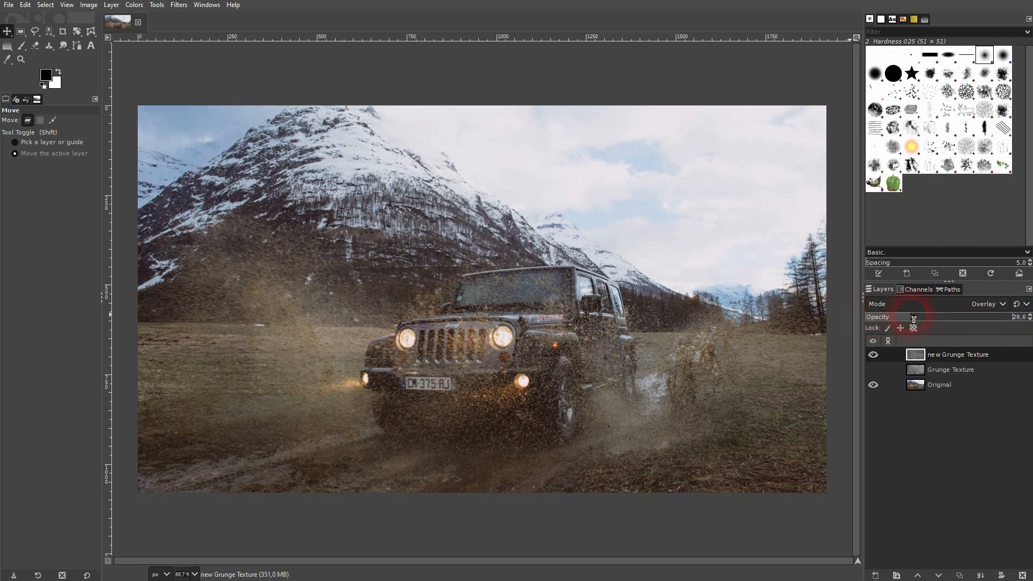
{"action": "left_click_drag", "start_coordinate": [914, 316], "coordinate": [958, 316]}
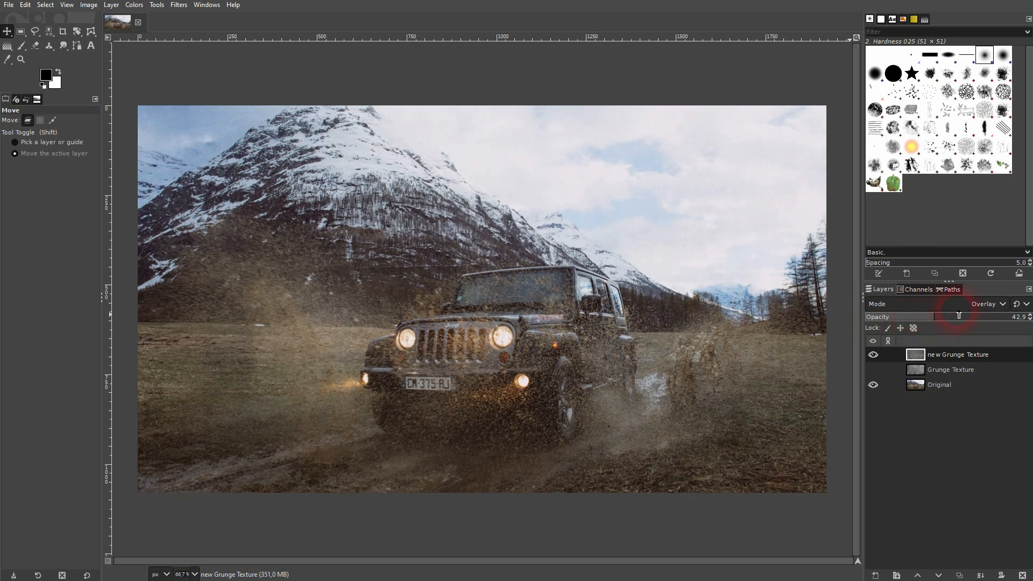
{"action": "left_click_drag", "start_coordinate": [958, 316], "coordinate": [976, 317]}
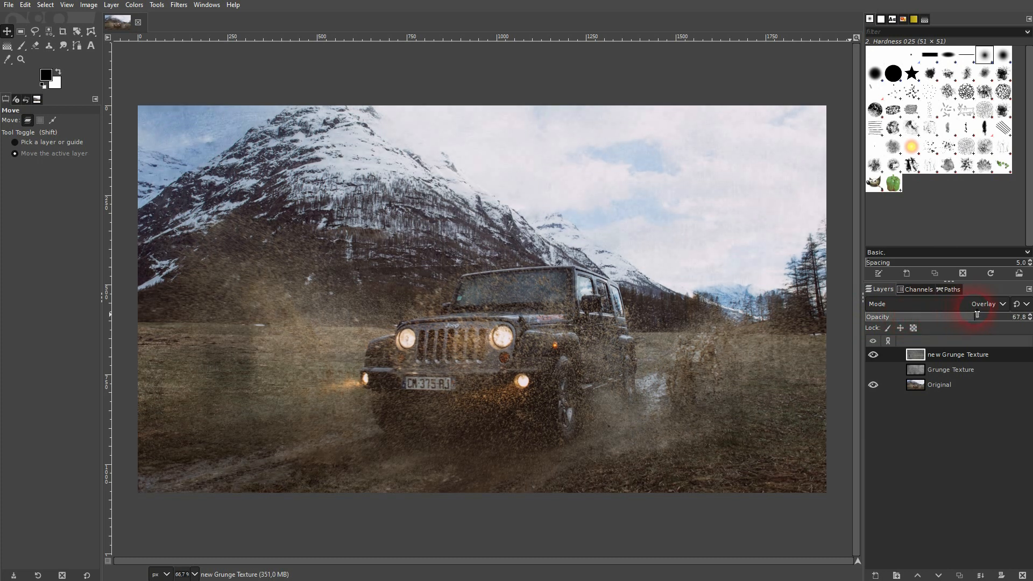
{"action": "left_click", "coordinate": [872, 354]}
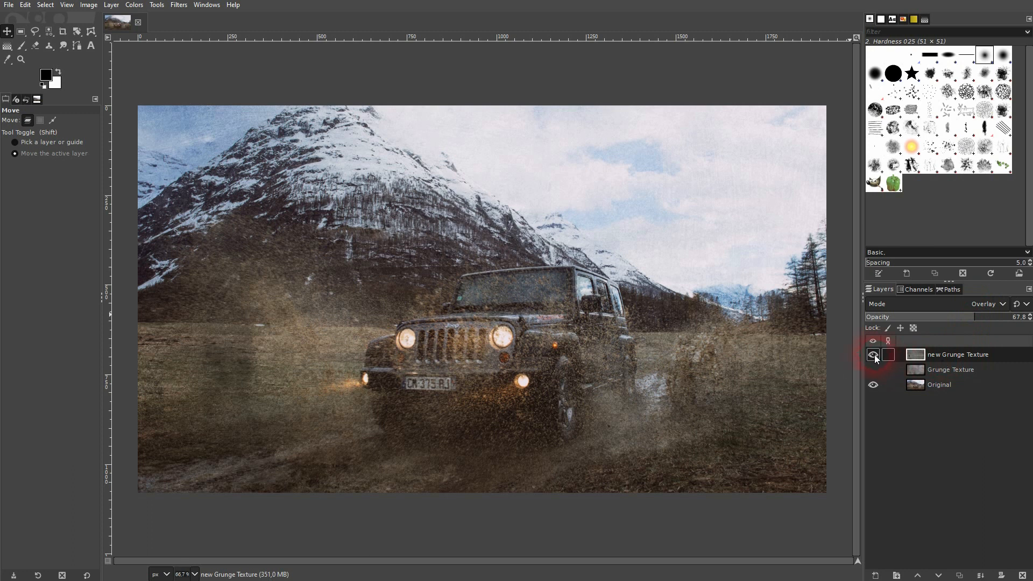
{"action": "left_click", "coordinate": [872, 354]}
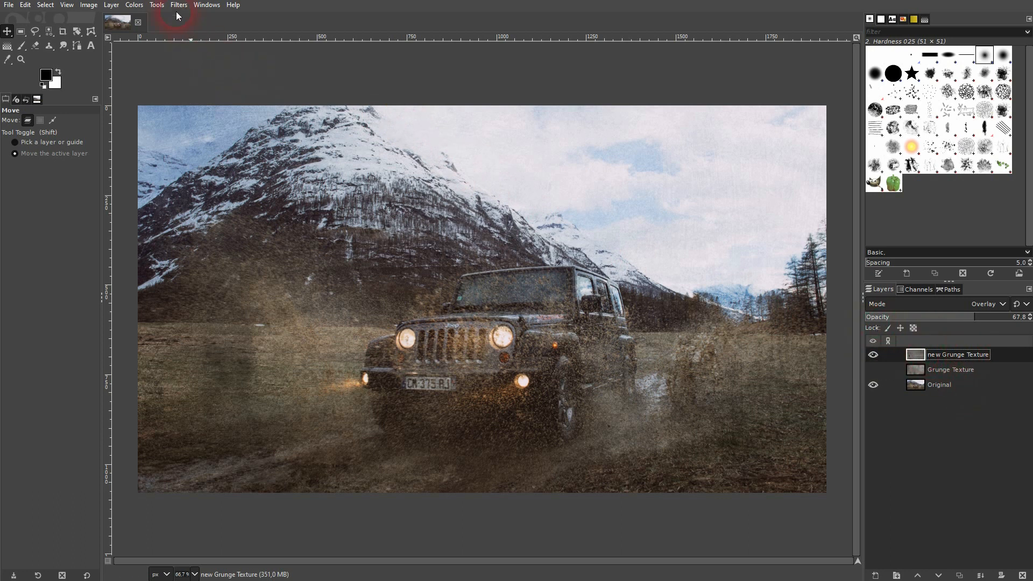
Bring up Colors > Saturation on the new Grunge Texture layer to drop its saturation.
{"action": "left_click", "coordinate": [134, 4]}
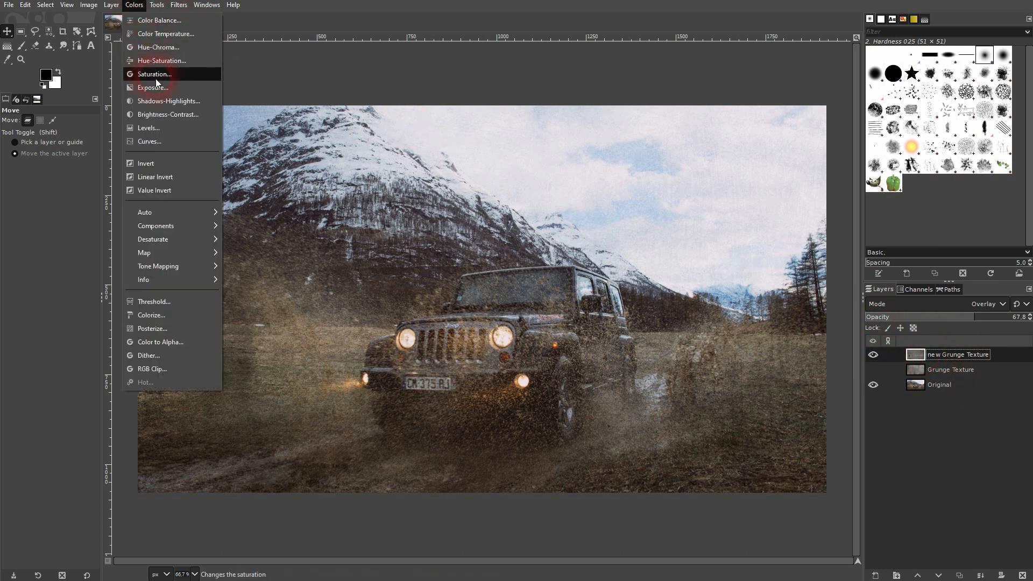
{"action": "left_click", "coordinate": [154, 74]}
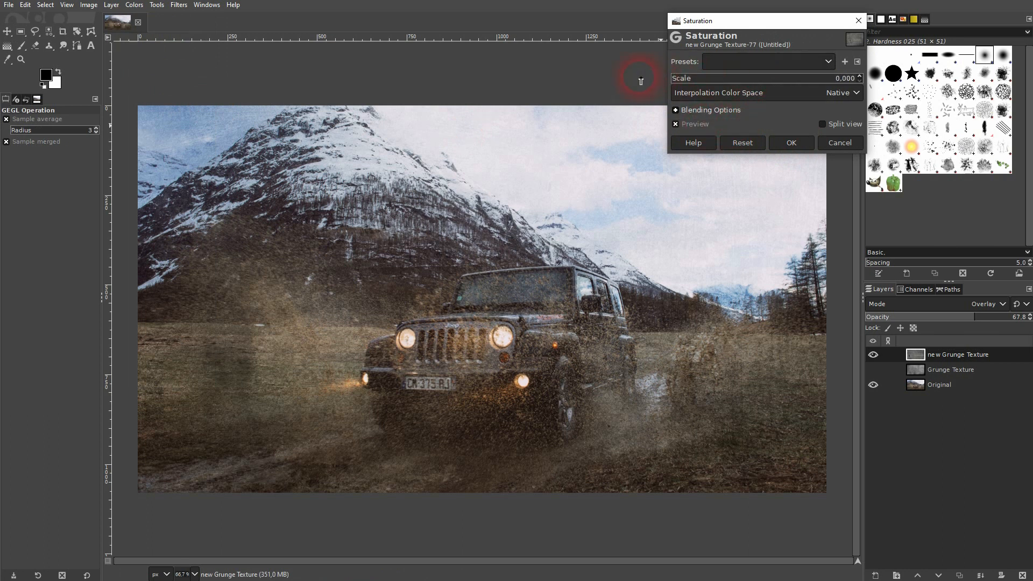
{"action": "mouse_move", "coordinate": [849, 342]}
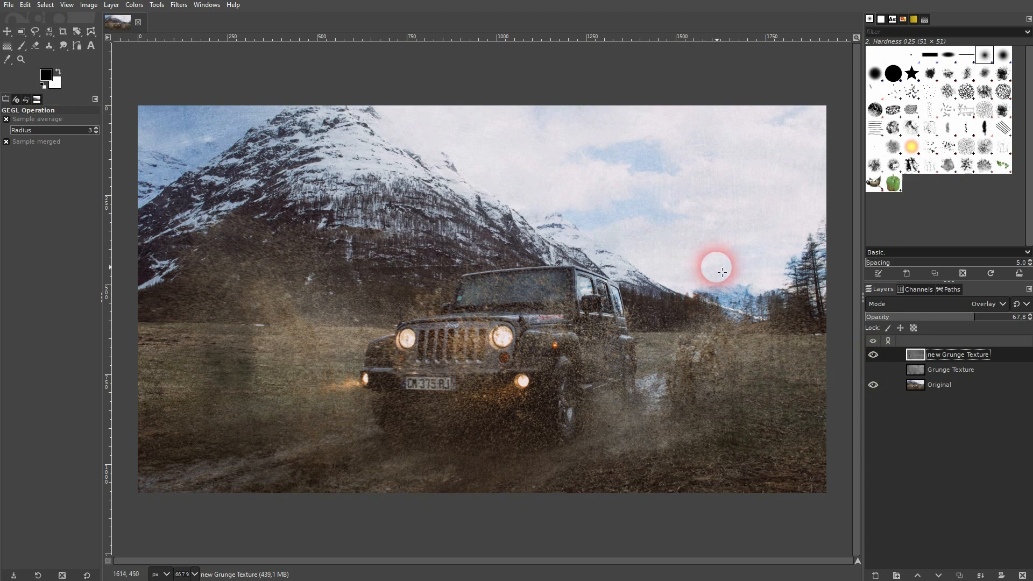
{"action": "mouse_move", "coordinate": [692, 108]}
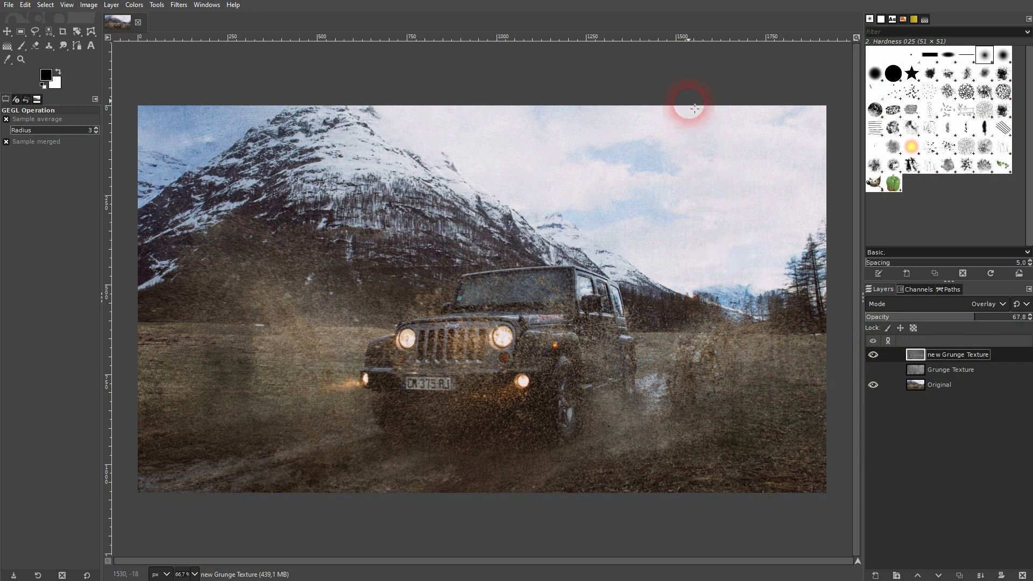